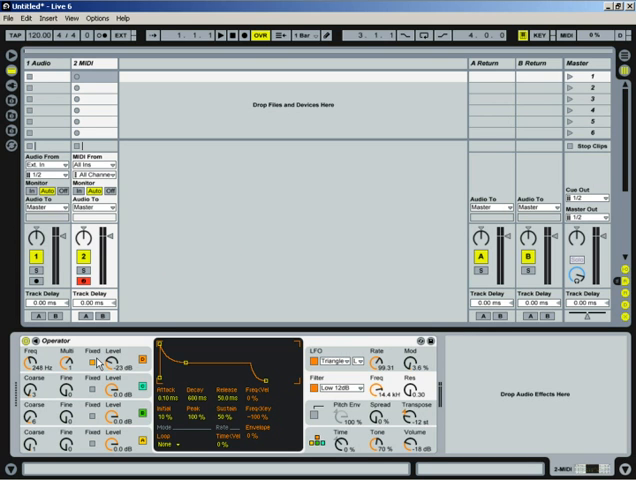
{"action": "mouse_move", "coordinate": [218, 252]}
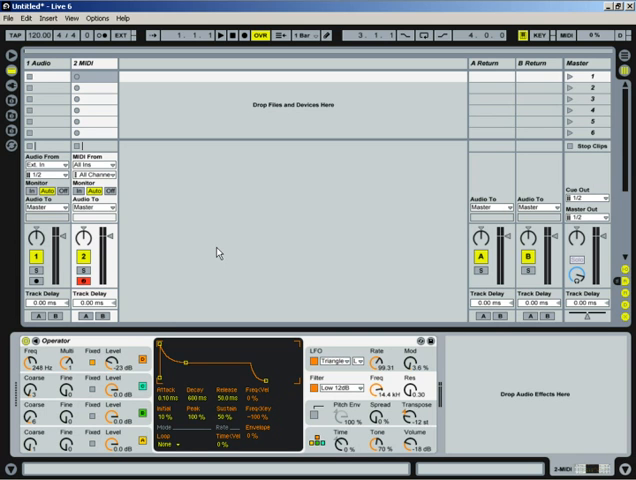
{"action": "mouse_move", "coordinate": [236, 448]}
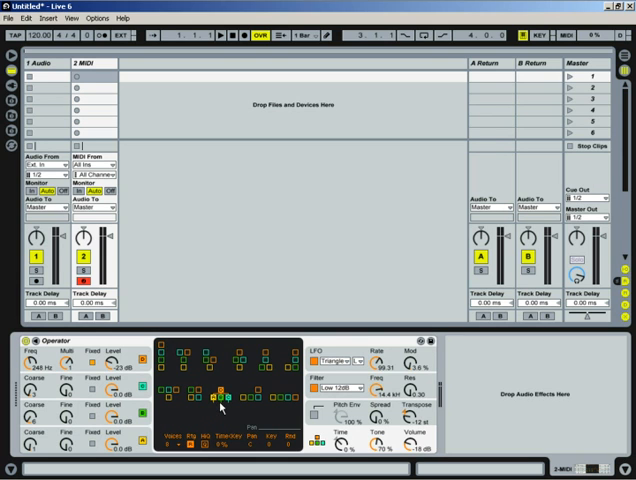
{"action": "mouse_move", "coordinate": [166, 372]}
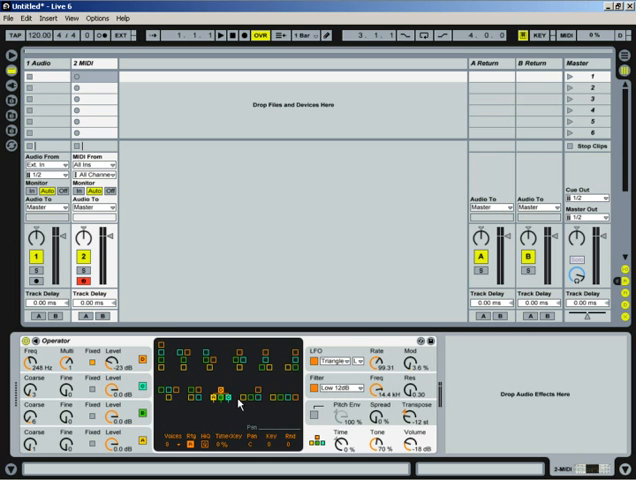
{"action": "mouse_move", "coordinate": [228, 412]}
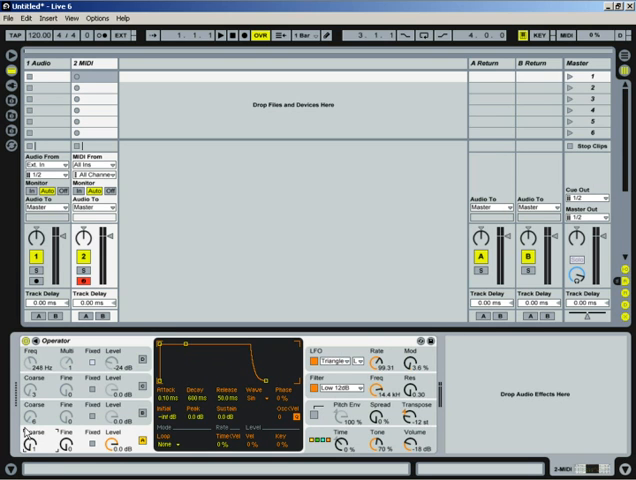
{"action": "mouse_move", "coordinate": [30, 450]}
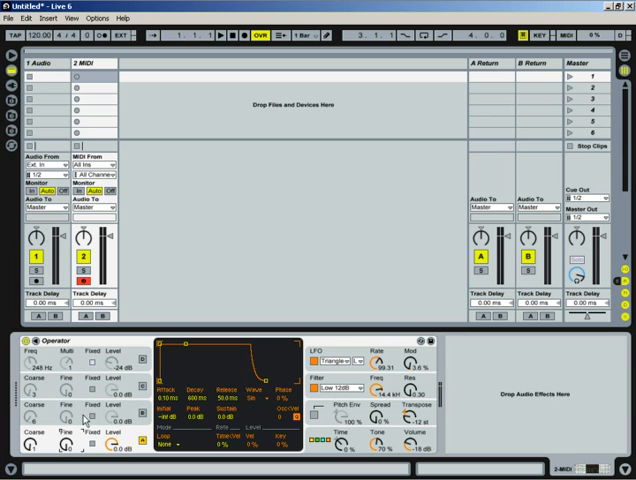
{"action": "mouse_move", "coordinate": [110, 448]}
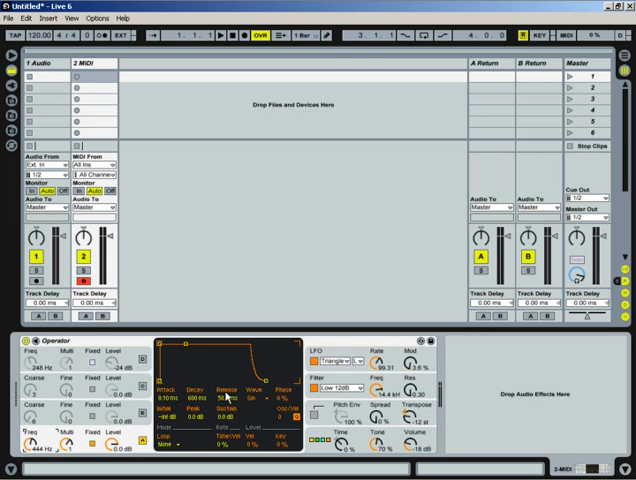
{"action": "mouse_move", "coordinate": [184, 348]}
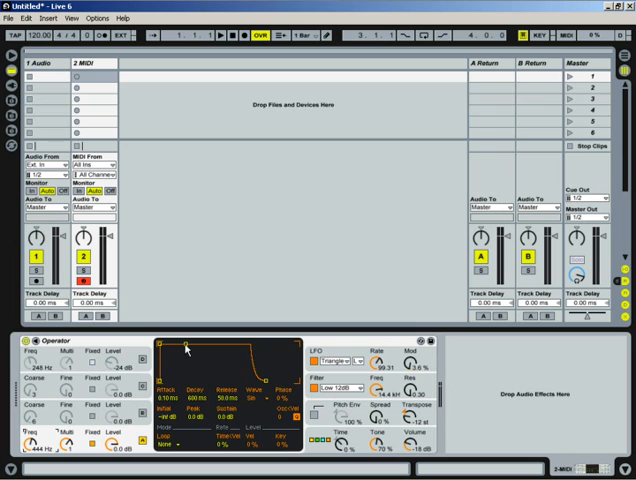